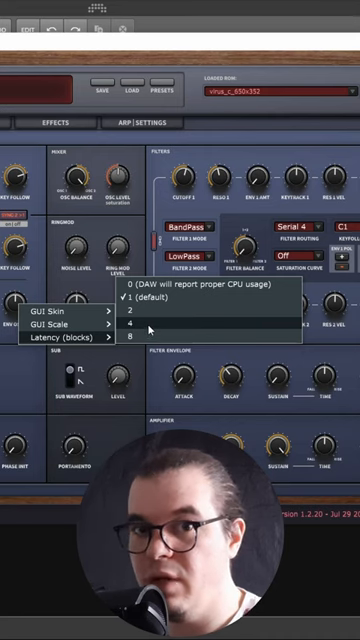
- Set OB-Xd's Latency (blocks) to 4 for export instead of the default
click(132, 322)
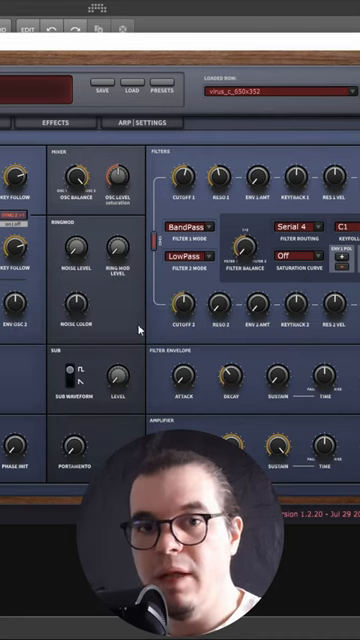